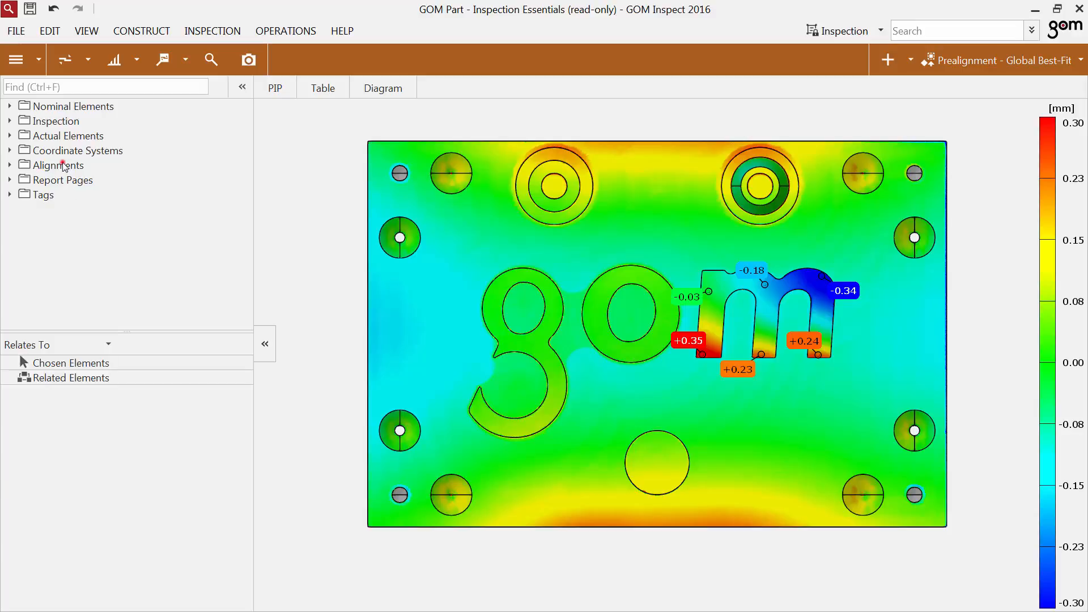
Step: Select the Alignments folder and review its chosen alignments, CAD part and RPS points
click(59, 165)
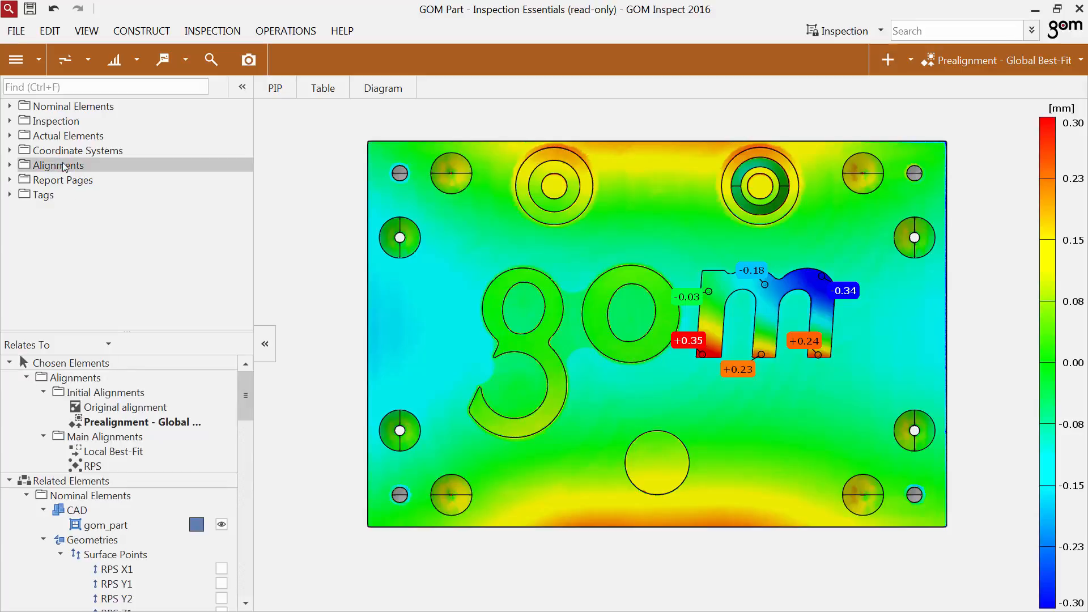
mouse_move(123, 334)
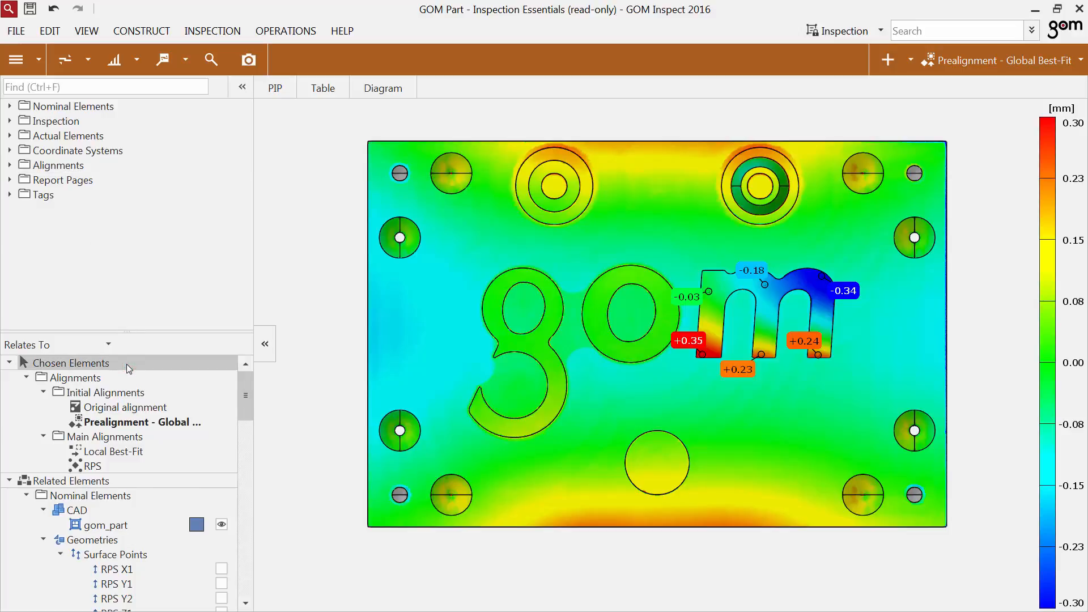
click(69, 480)
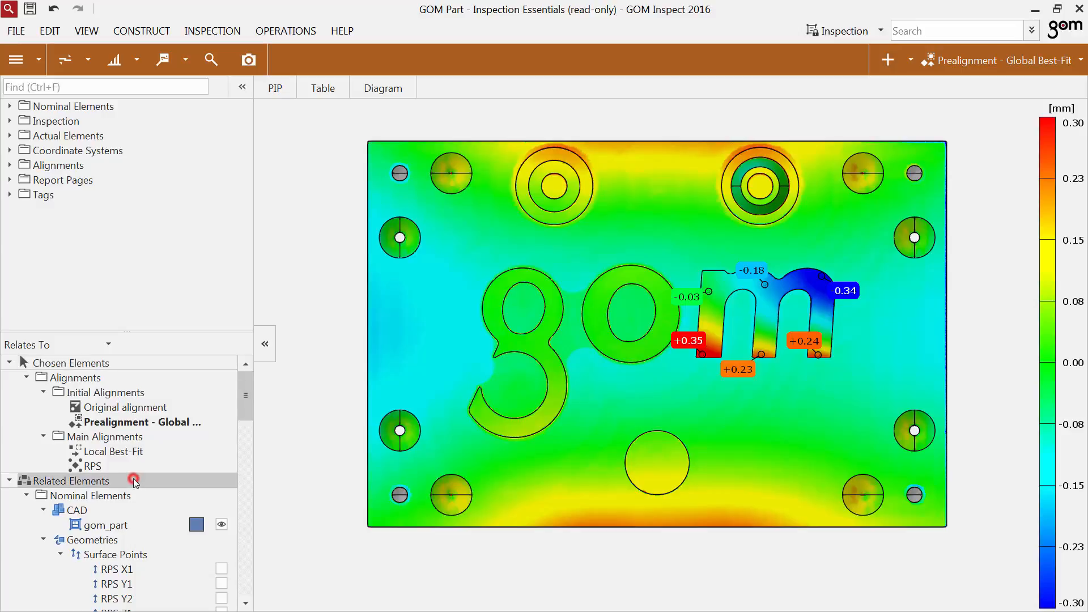
scroll(down, 3)
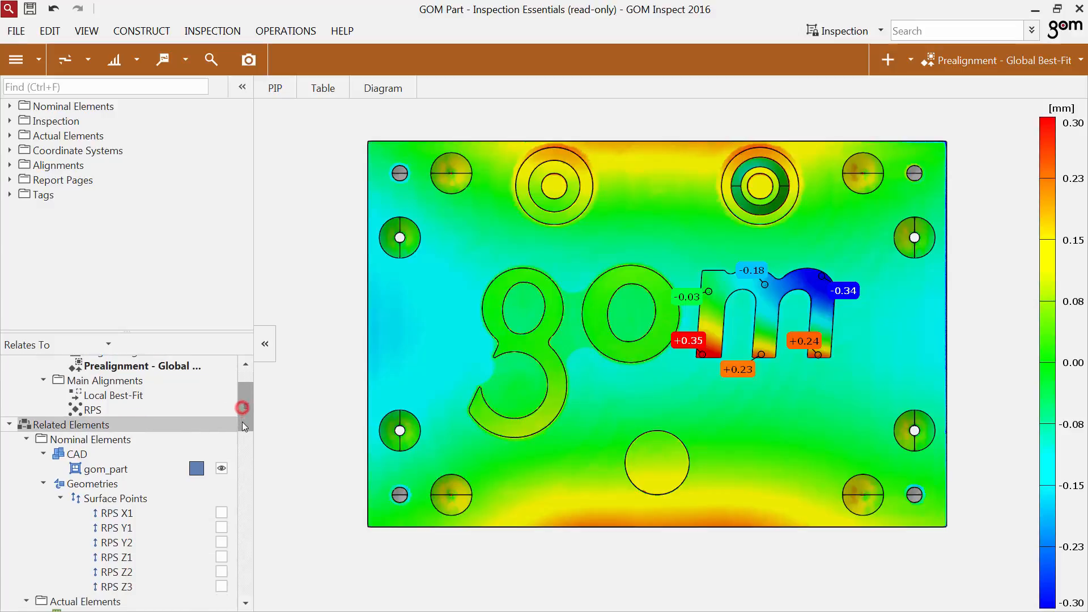
scroll(down, 3)
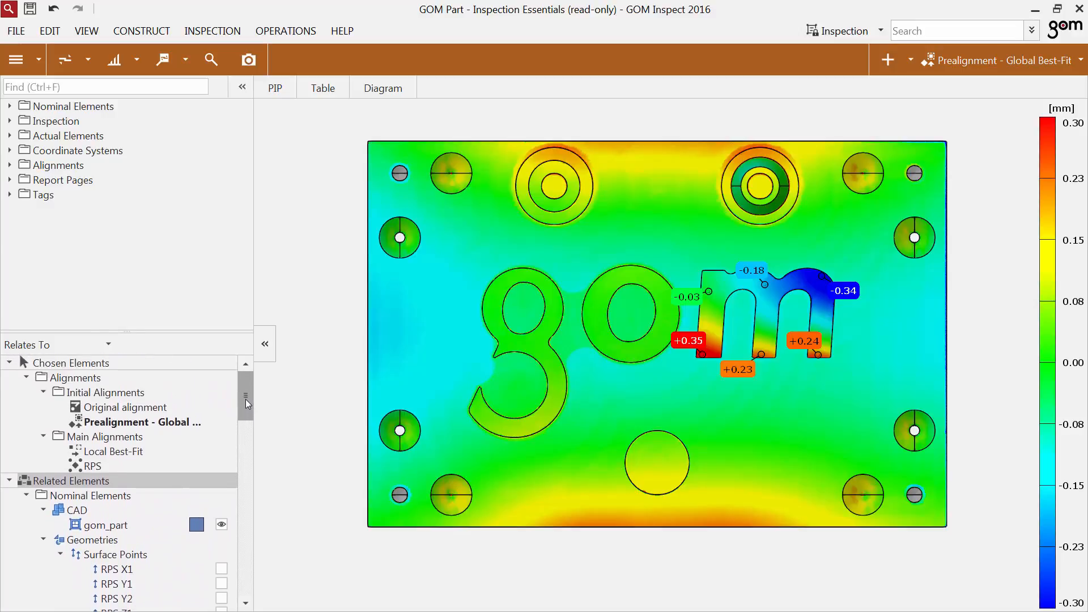
mouse_move(218, 427)
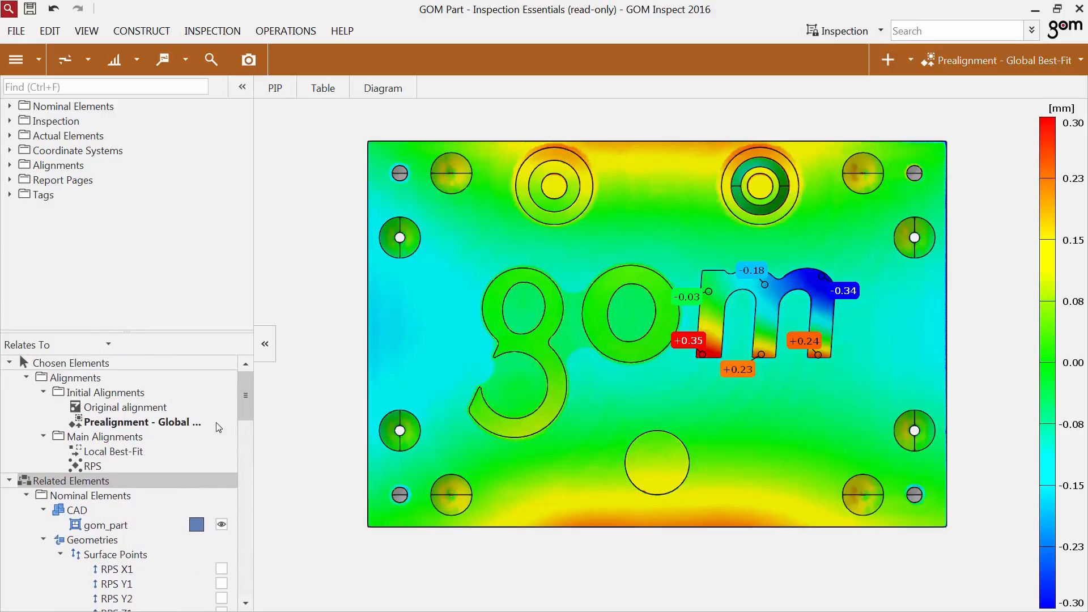
Step: Rename gom_part to GOM_CAD, then expand and collapse the Alignments and Main Alignments folders
click(106, 525)
text(GOM_)
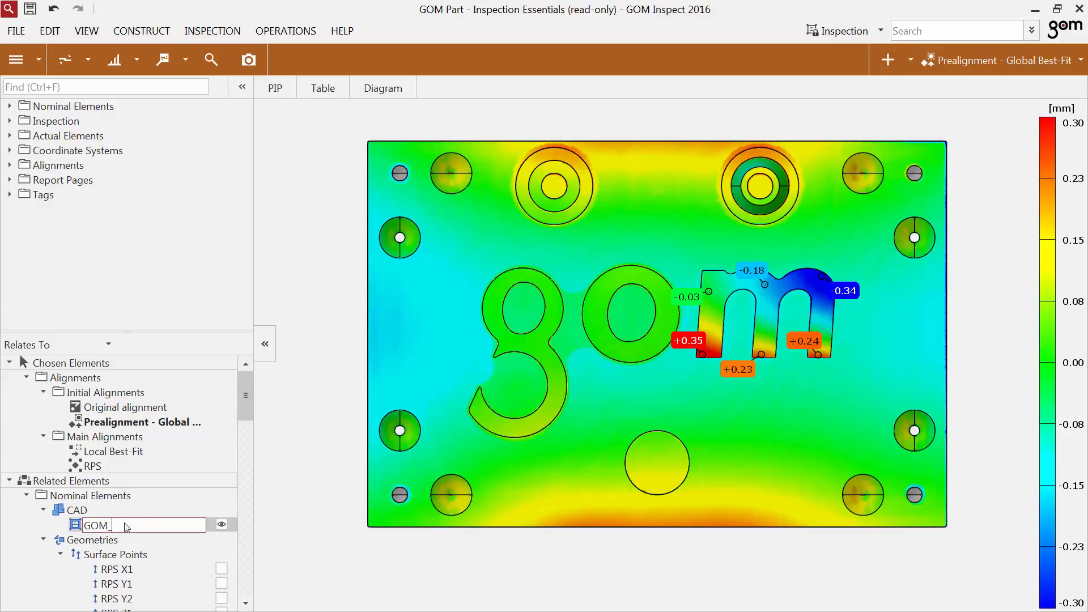
text(CAD)
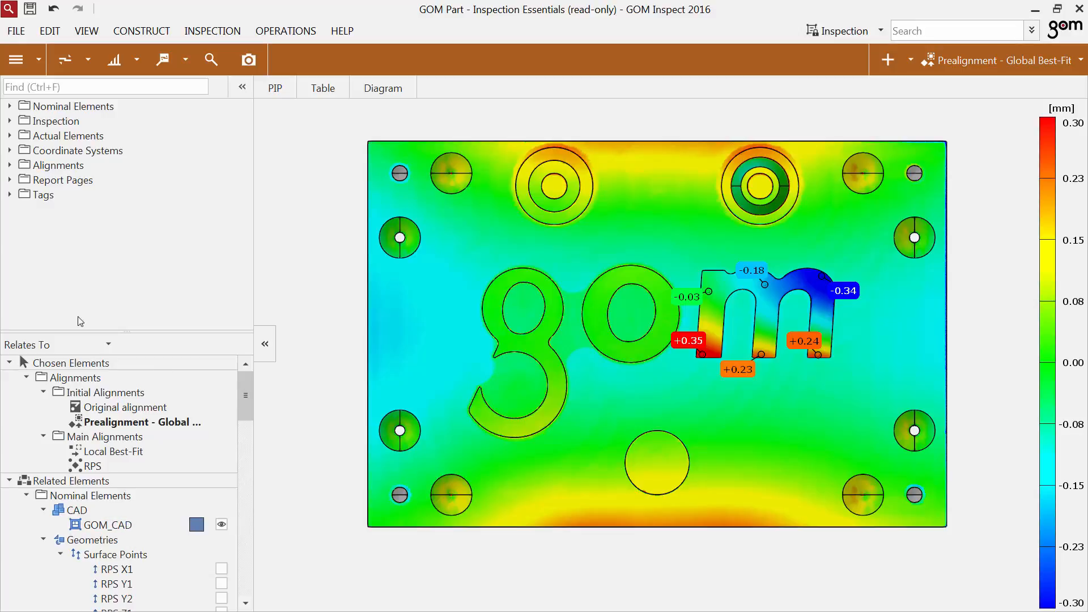
click(10, 165)
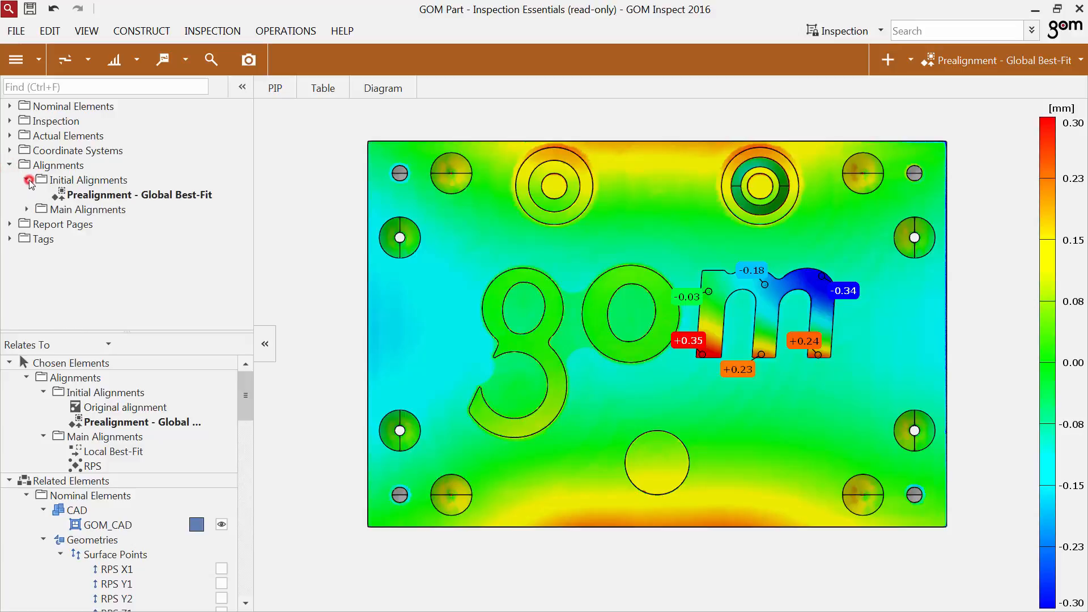
click(26, 209)
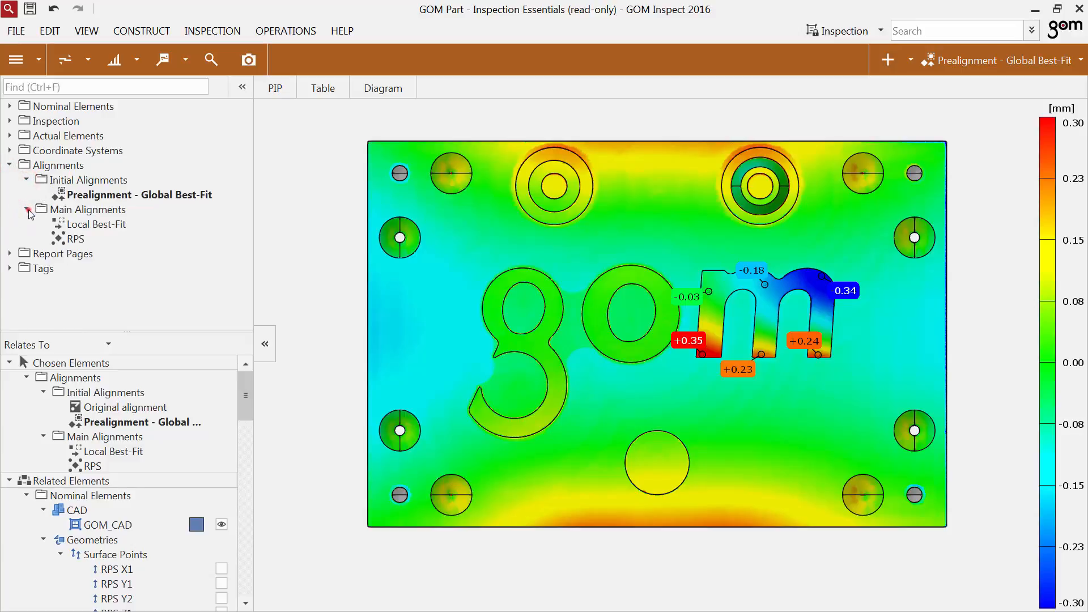
click(10, 165)
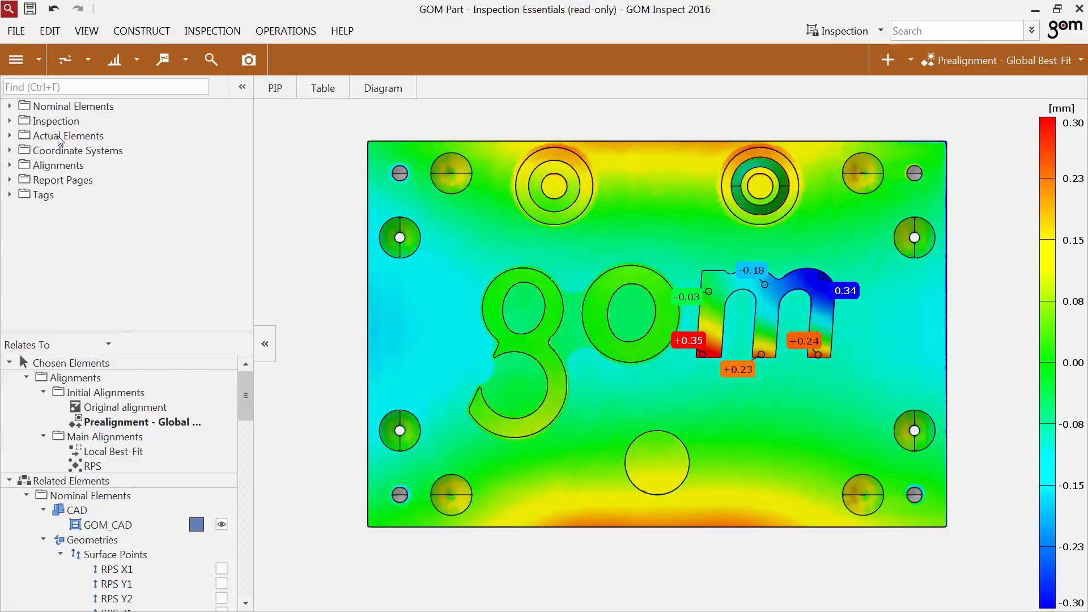
Step: Search the tree for 'cylinder', view actual Cylinder 1's relations, then clear the search
click(69, 135)
text(c)
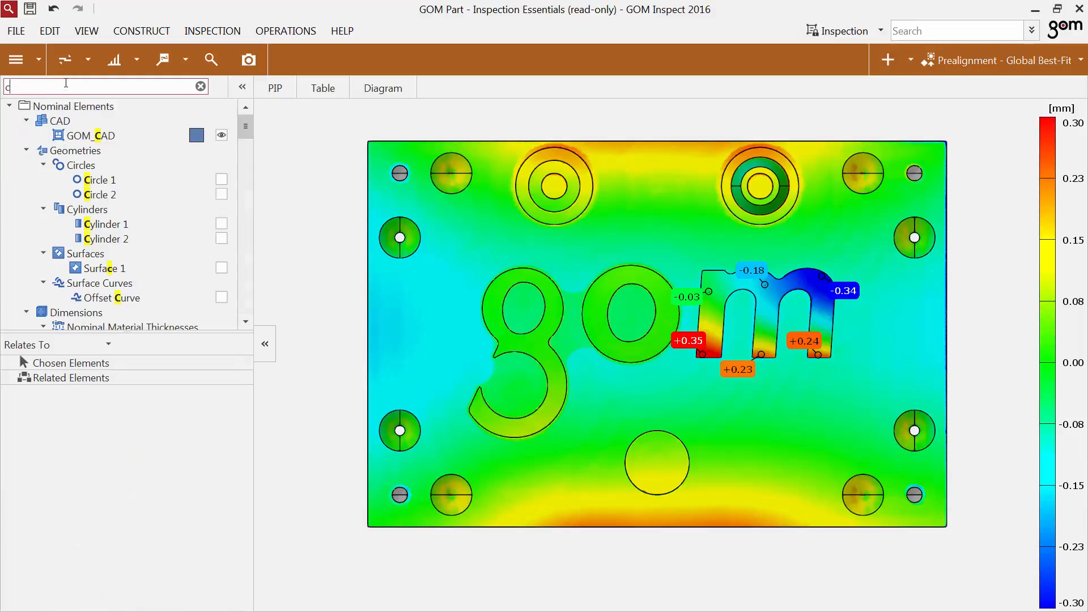
text(ylinder)
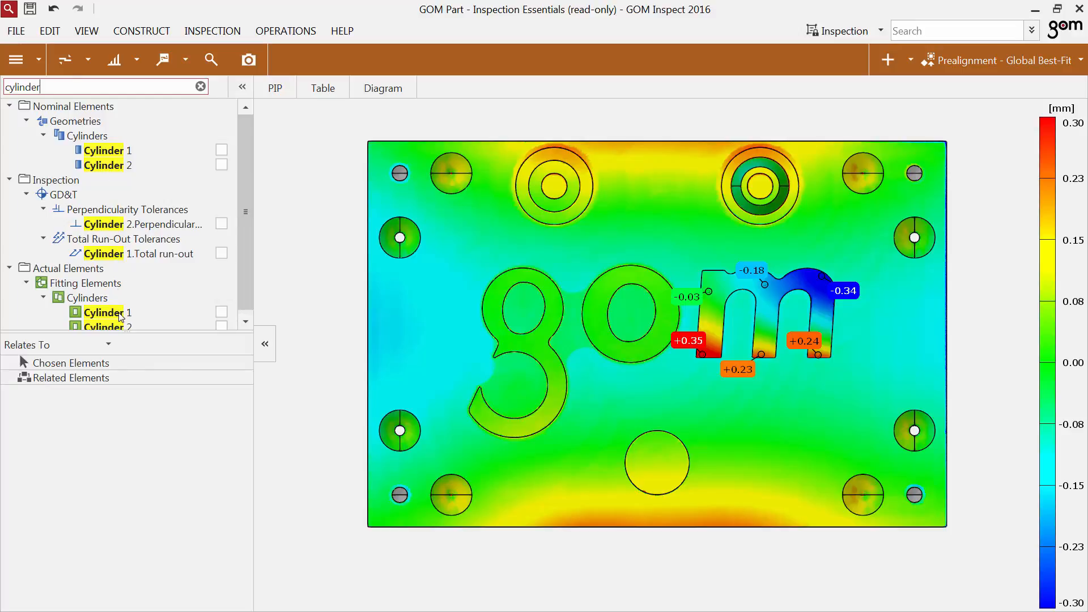
click(104, 312)
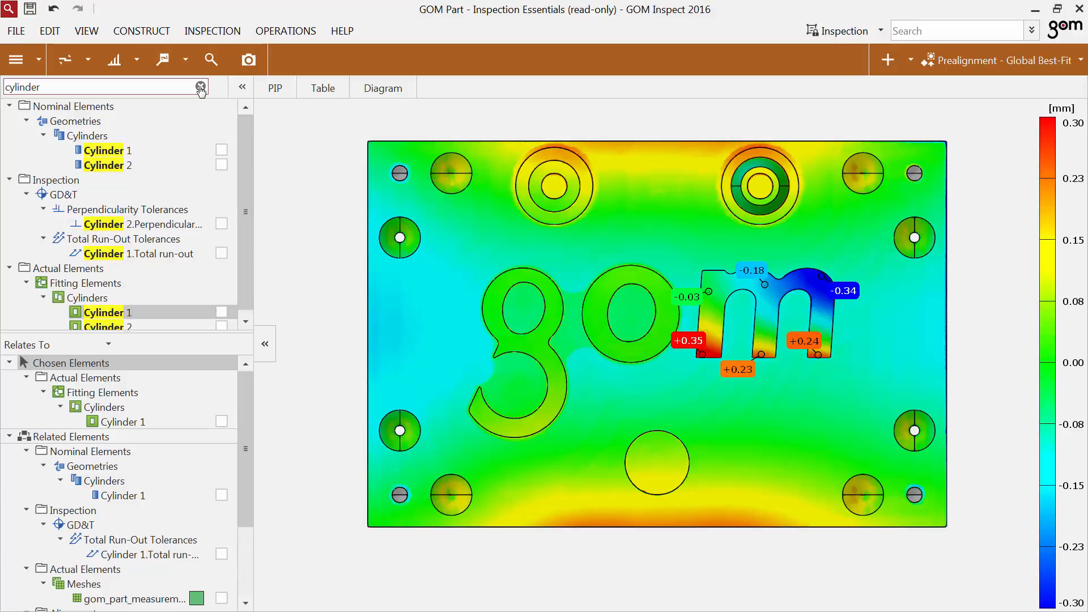
click(200, 87)
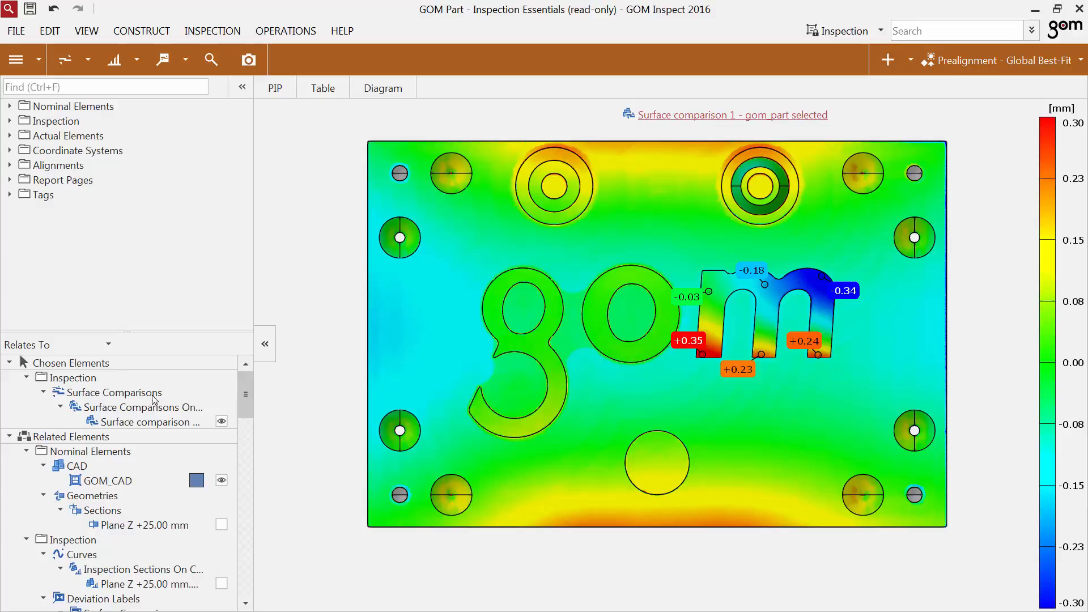
Step: Show a selected deviation label in the explorer, under Deviation Labels' Surface comparison
click(115, 392)
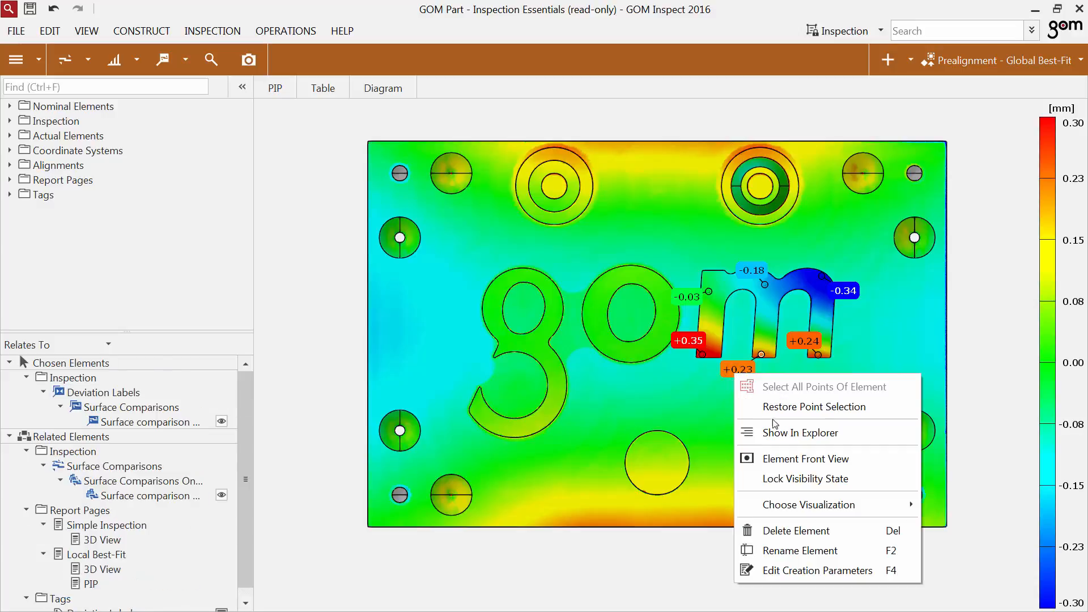
mouse_move(800, 433)
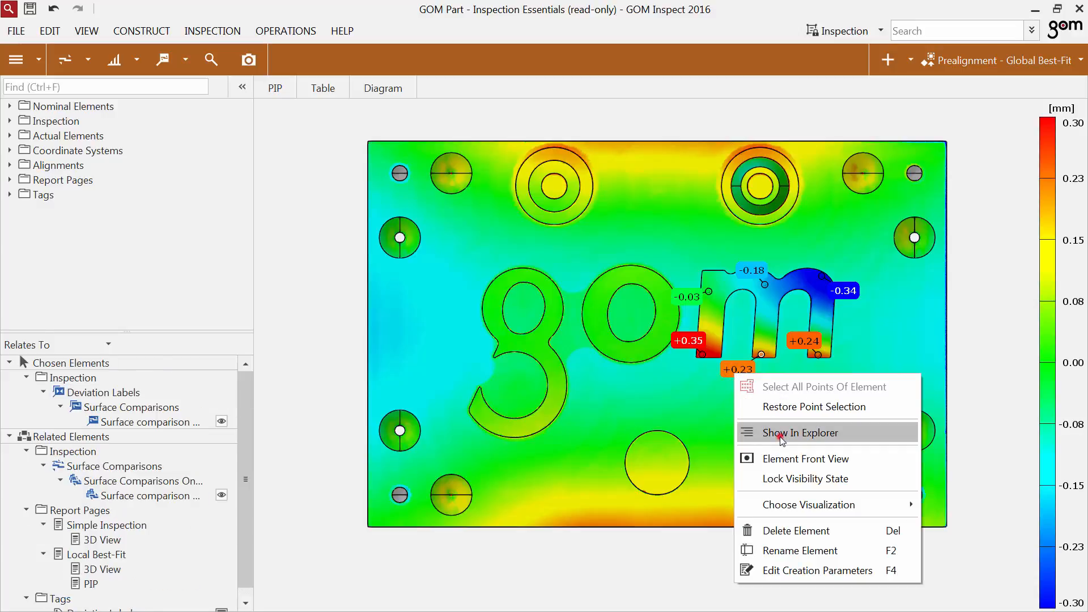
click(800, 432)
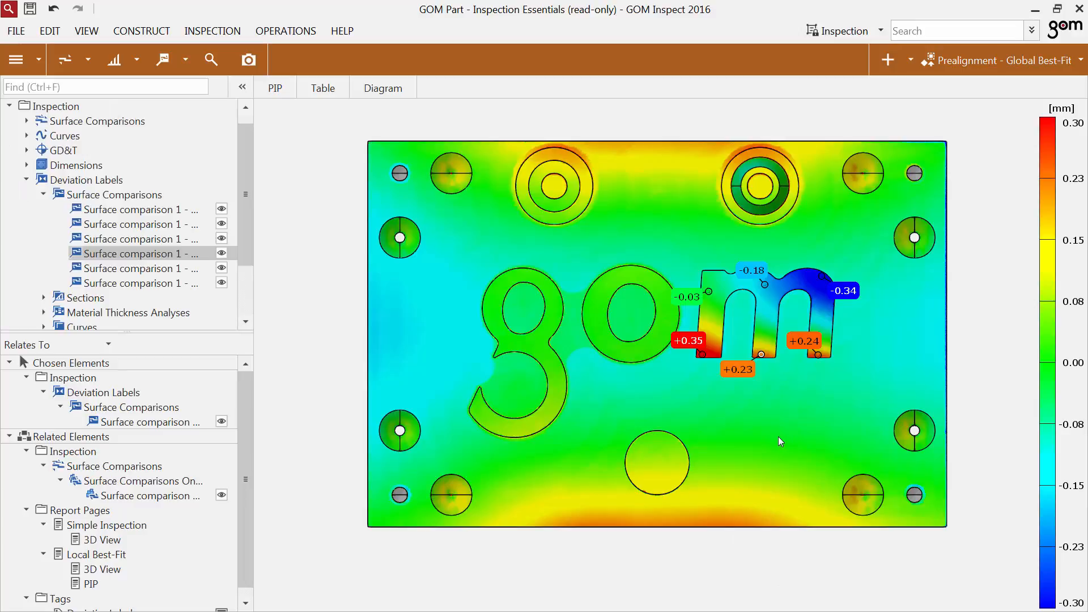
mouse_move(238, 296)
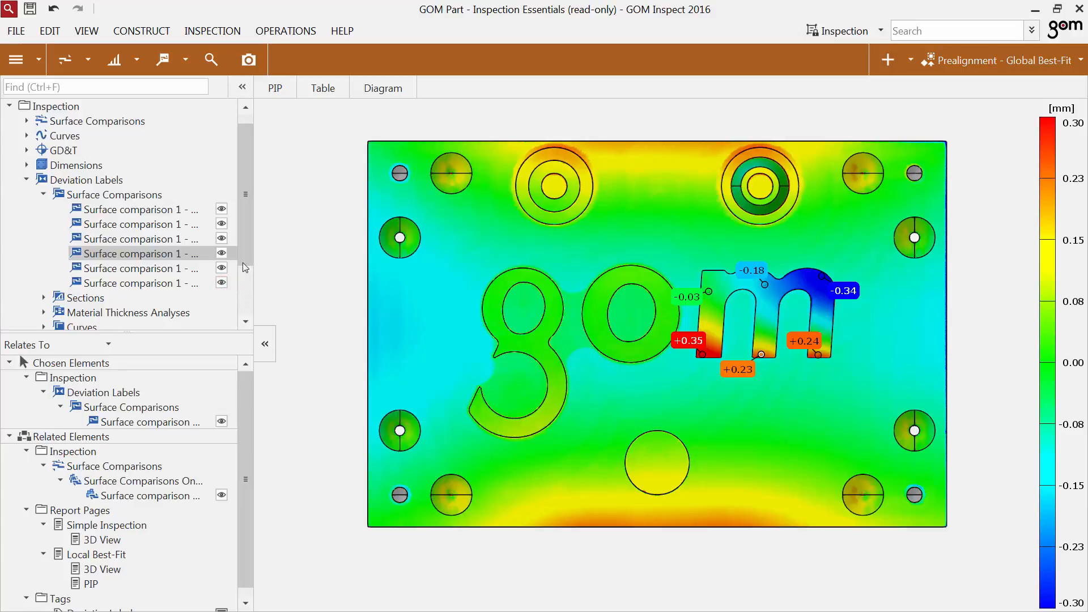
Step: Select all six deviation labels through the DeviationLabels tag in the label's context menu
scroll(down, 3)
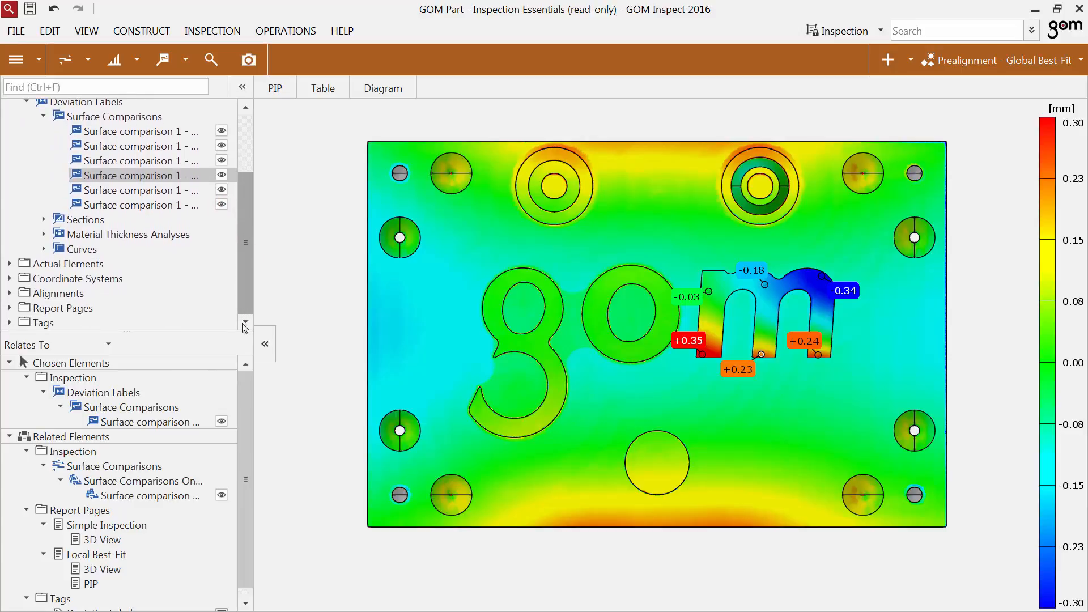
right_click(61, 307)
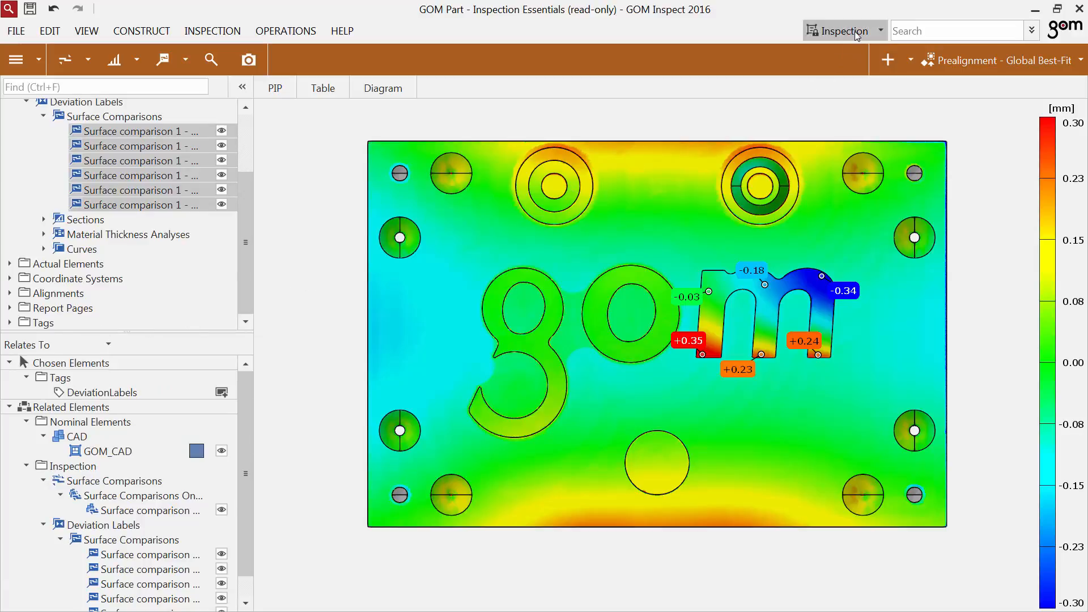
Step: Browse the Deformation and Inspection skins, then open Direct Help's What's New in GOM Software 2016 page
click(843, 30)
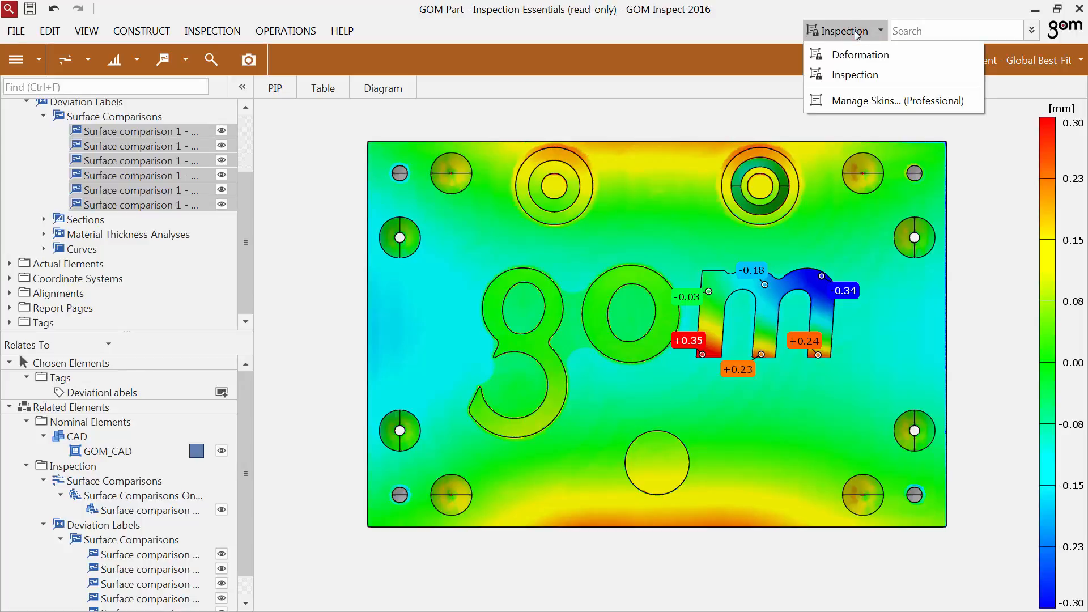
mouse_move(859, 54)
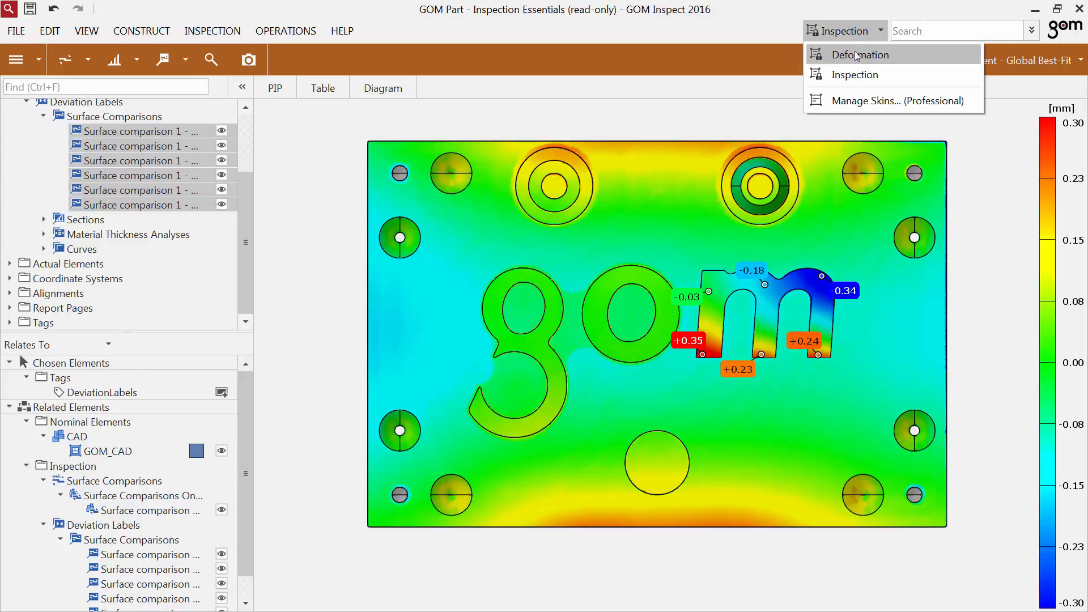
mouse_move(854, 74)
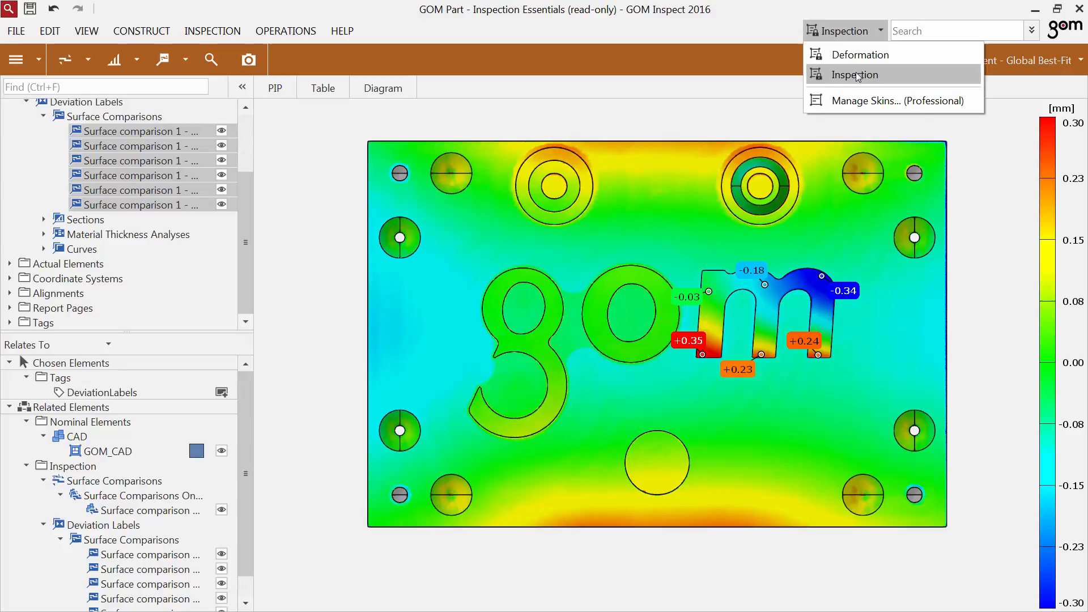
mouse_move(859, 82)
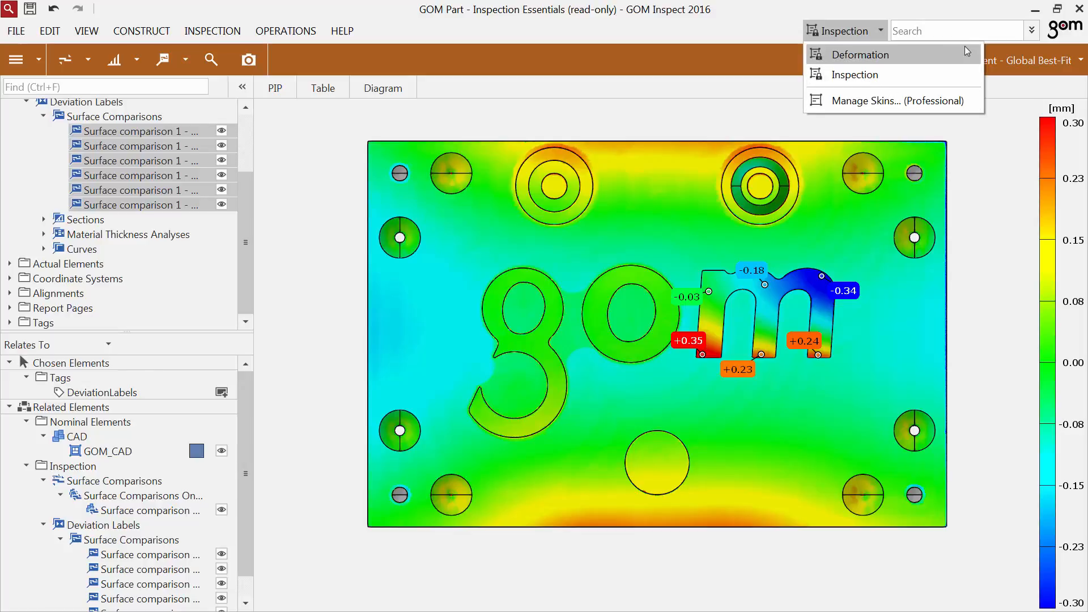
click(1034, 31)
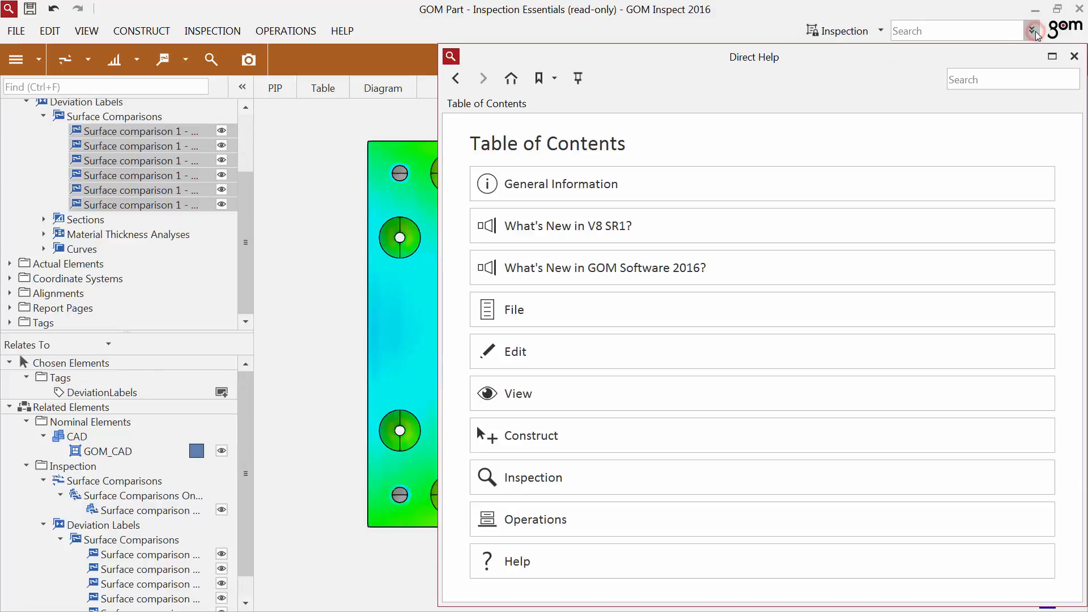
click(604, 268)
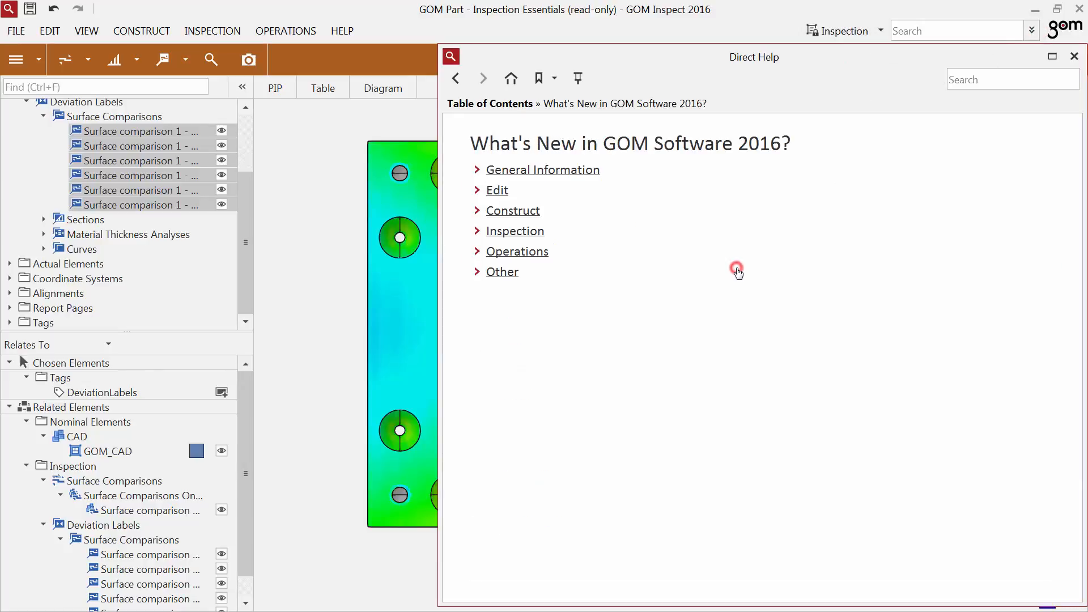